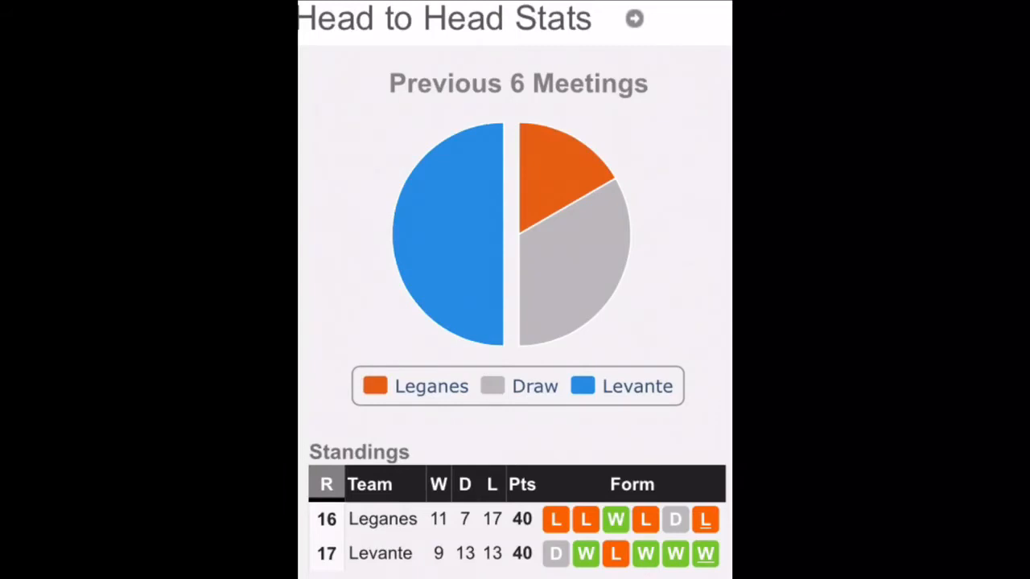
- Scroll the midfielder list and add the remaining midfield picks such as Javier Eraso
{"action": "left_click", "coordinate": [634, 18]}
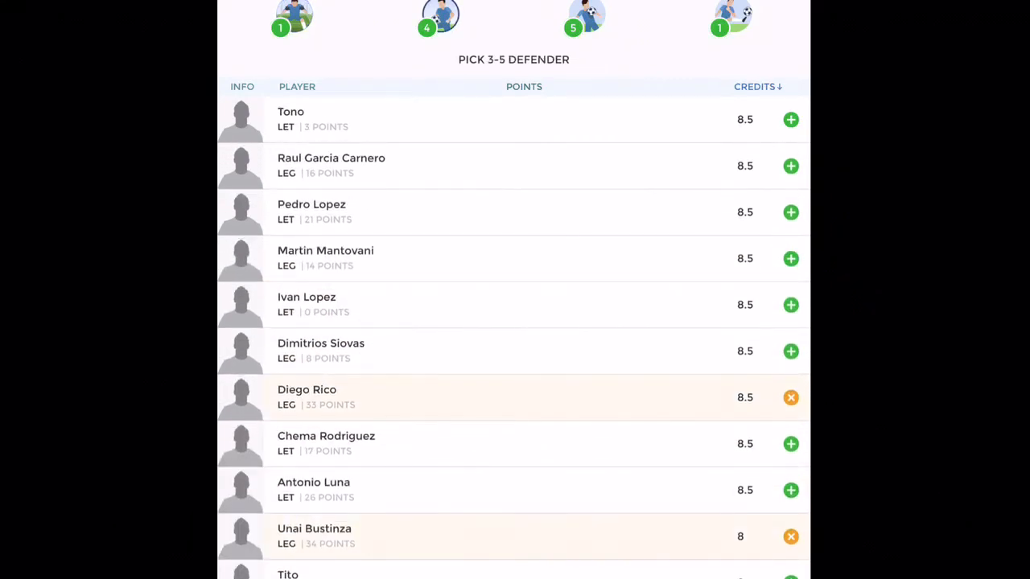
{"action": "scroll", "scroll_direction": "down", "scroll_amount": 3}
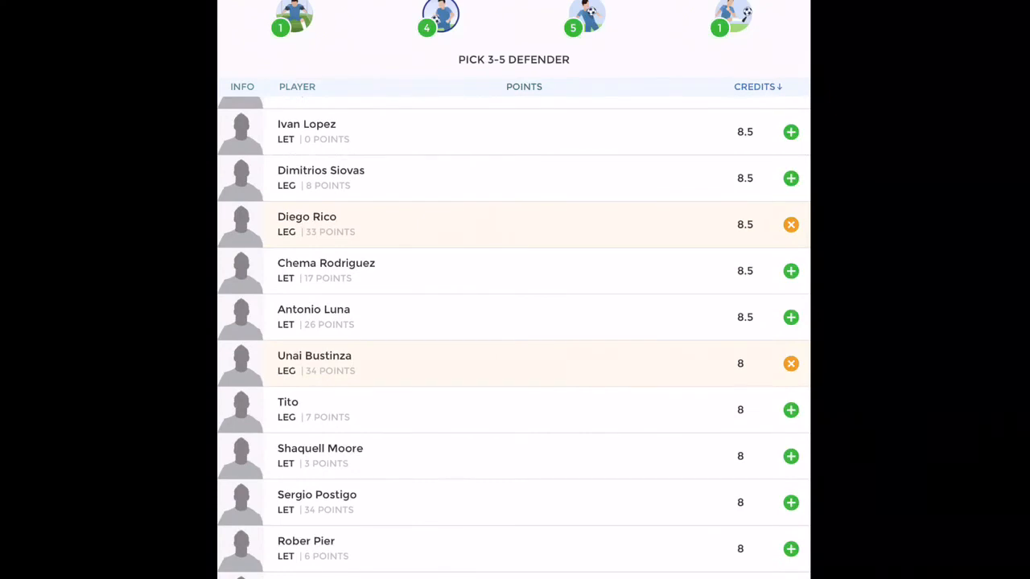
{"action": "scroll", "scroll_direction": "down", "scroll_amount": 3}
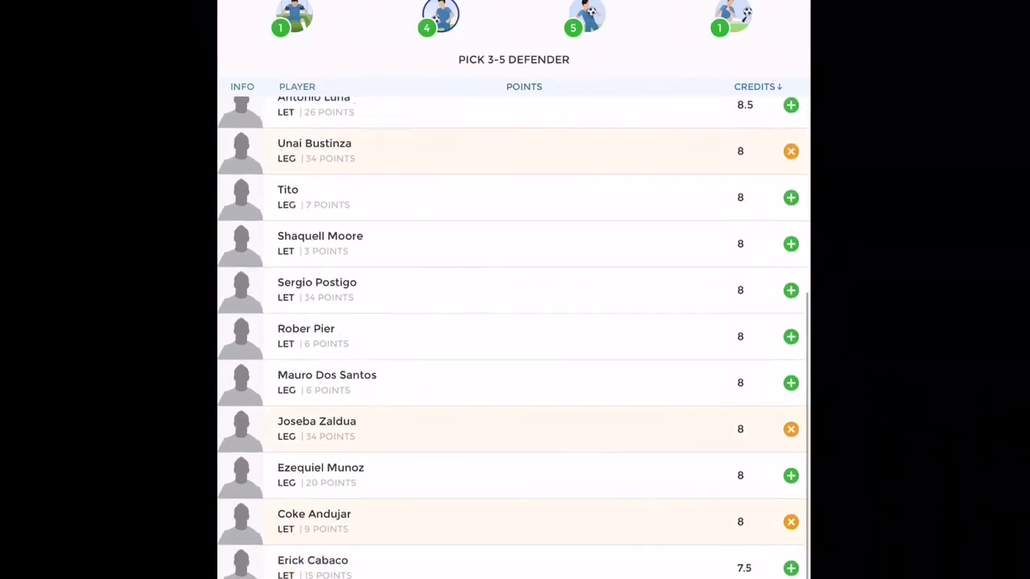
{"action": "scroll", "scroll_direction": "down", "scroll_amount": 3}
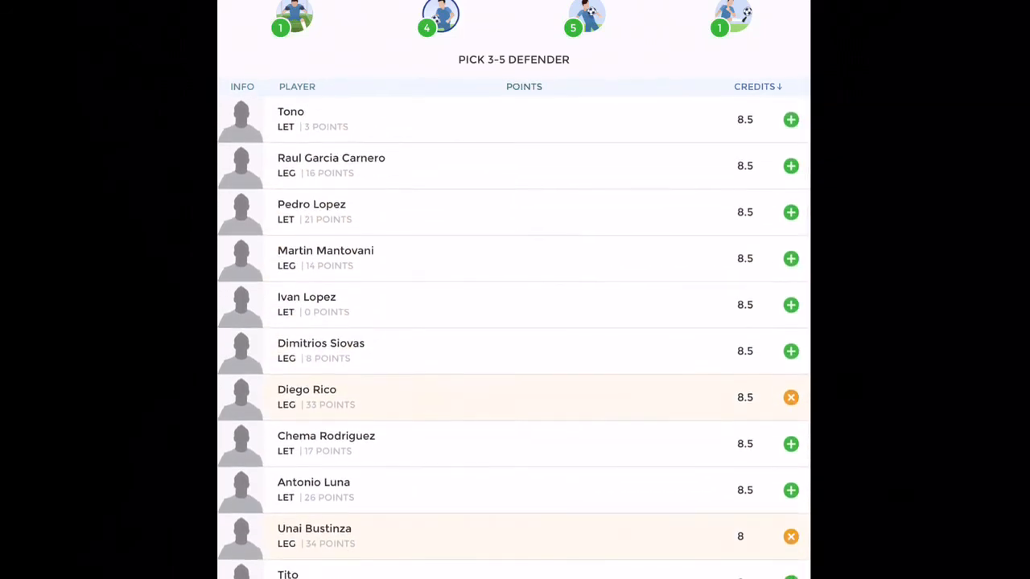
{"action": "scroll", "scroll_direction": "down", "scroll_amount": 3}
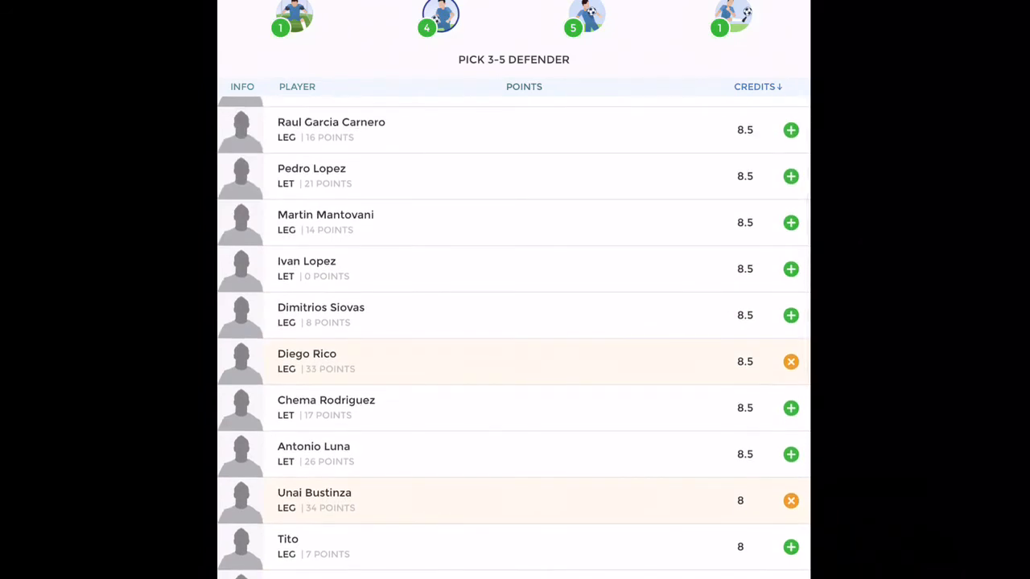
{"action": "scroll", "scroll_direction": "down", "scroll_amount": 3}
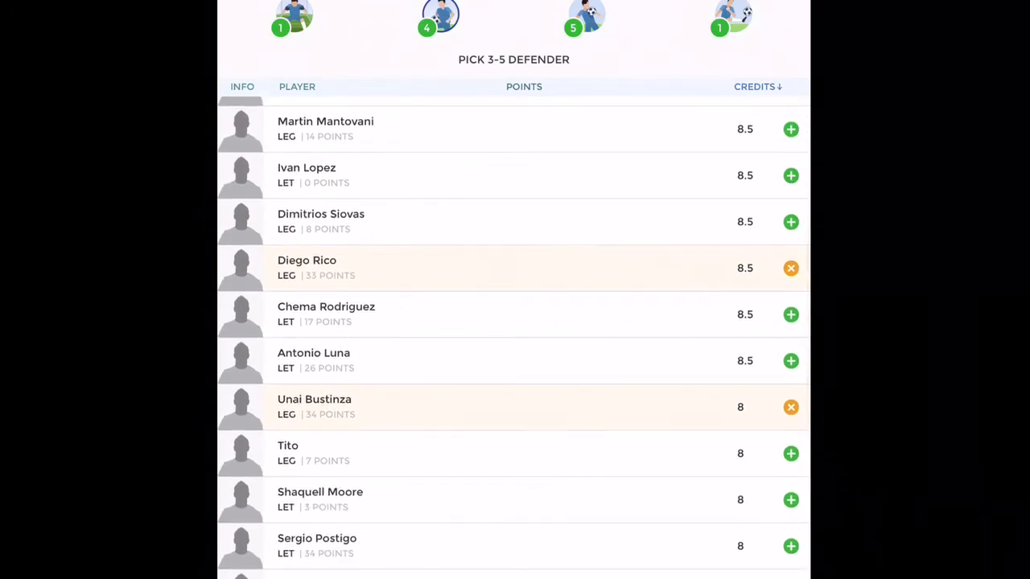
{"action": "scroll", "scroll_direction": "down", "scroll_amount": 3}
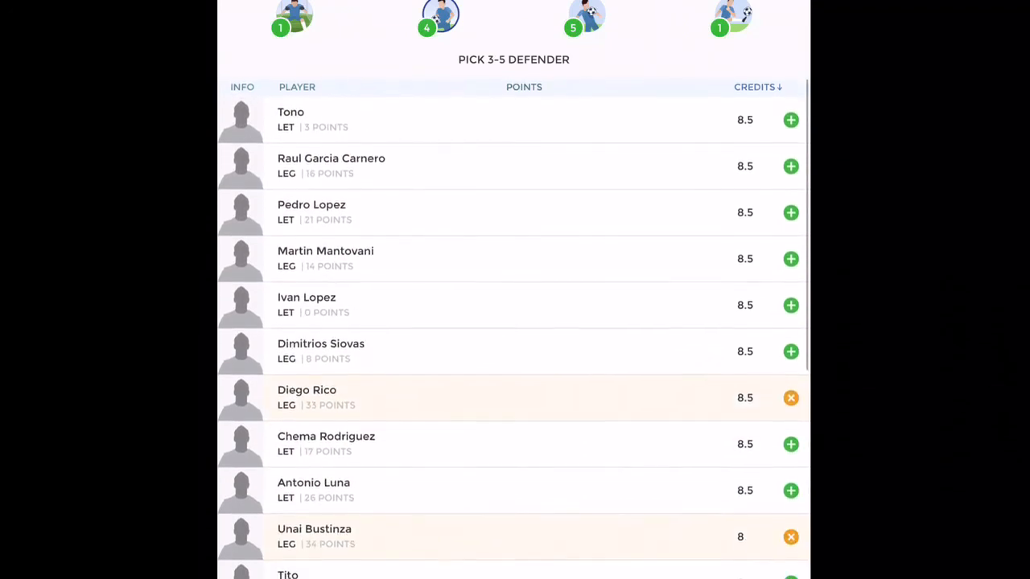
{"action": "left_click", "coordinate": [586, 16]}
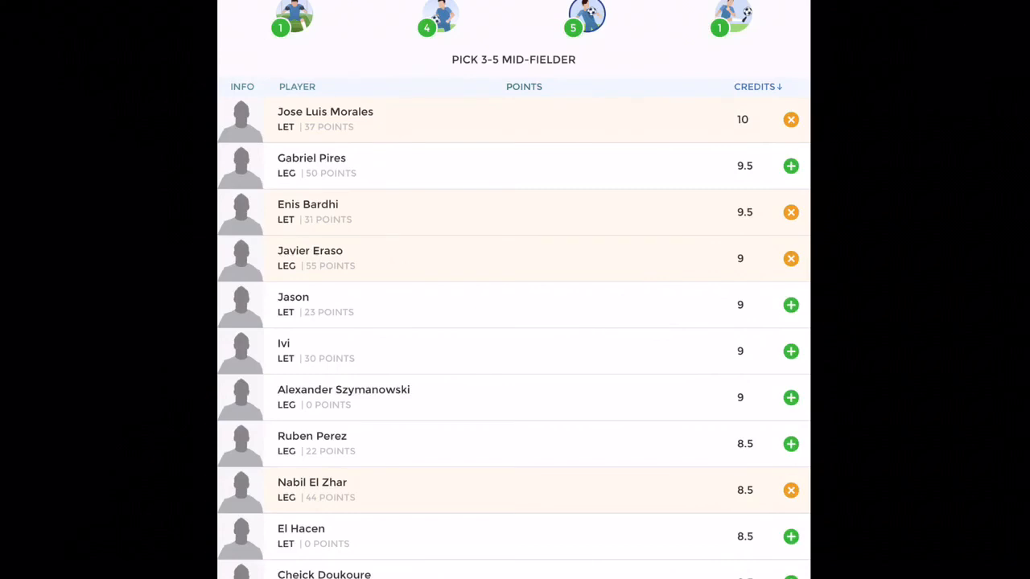
{"action": "scroll", "scroll_direction": "down", "scroll_amount": 3}
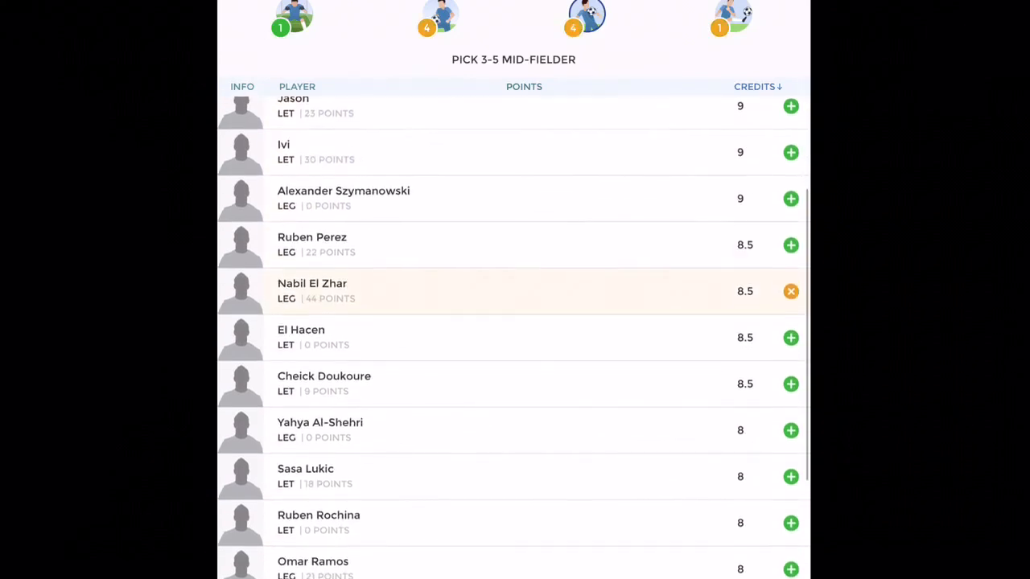
{"action": "scroll", "scroll_direction": "down", "scroll_amount": 3}
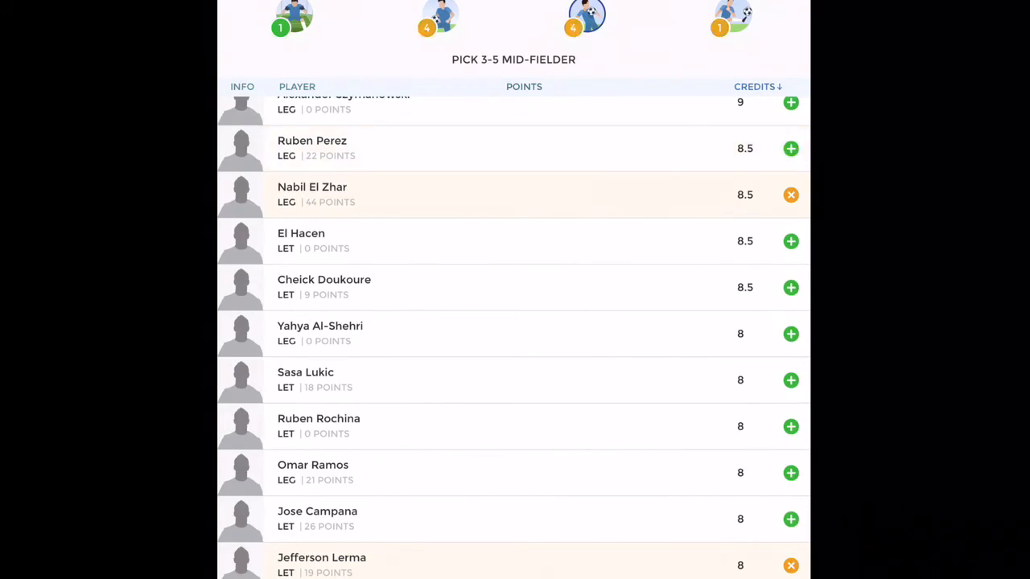
{"action": "scroll", "scroll_direction": "down", "scroll_amount": 3}
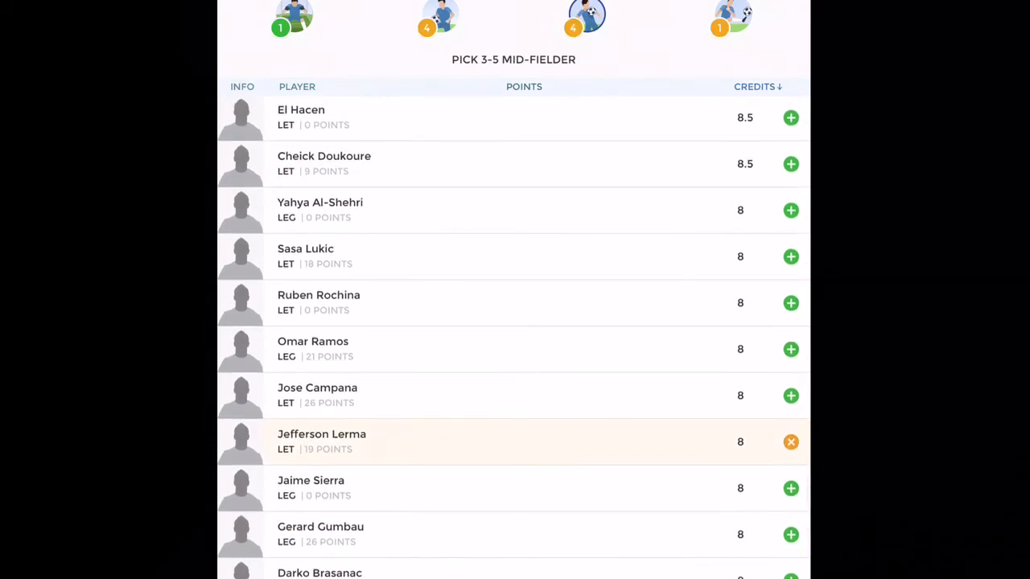
{"action": "left_click", "coordinate": [790, 396]}
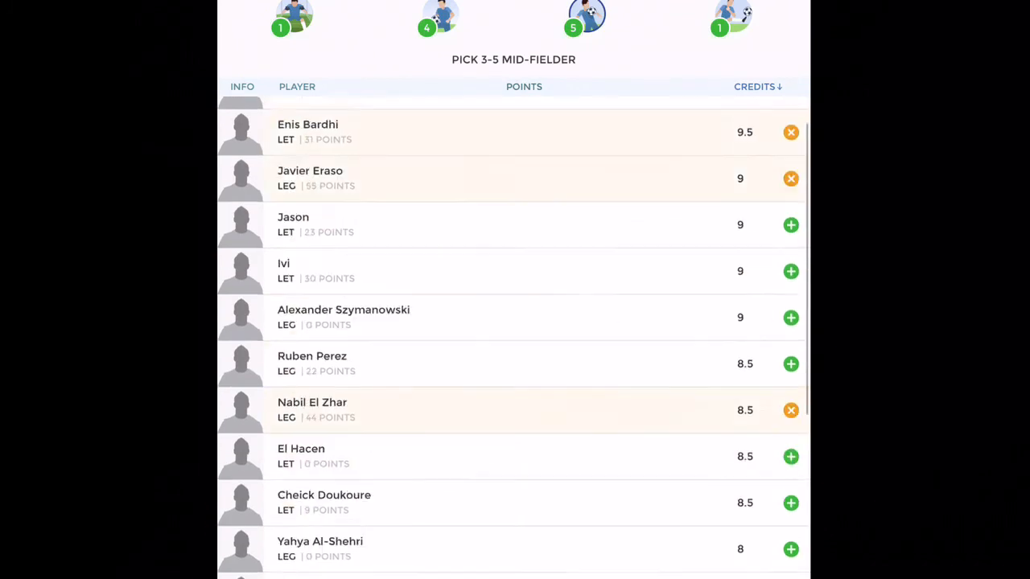
- Add Jose Luis Morales to complete the five midfielders
{"action": "scroll", "scroll_direction": "down", "scroll_amount": 3}
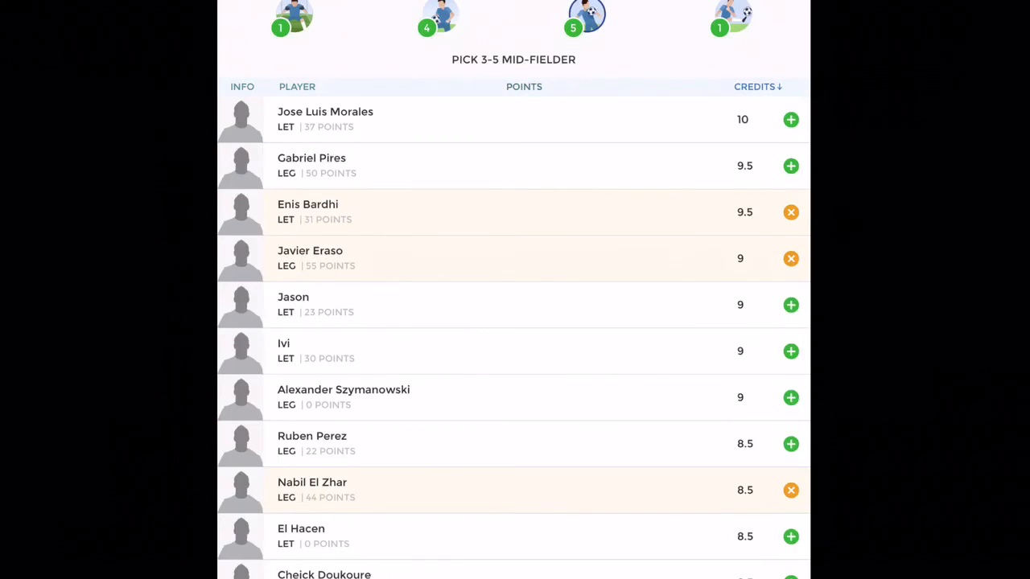
{"action": "scroll", "scroll_direction": "down", "scroll_amount": 3}
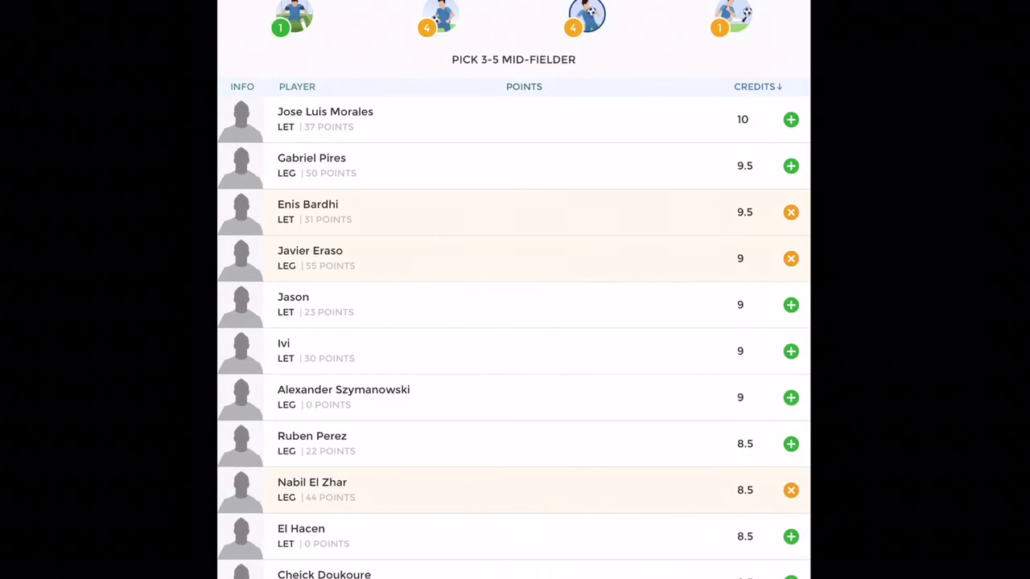
{"action": "left_click", "coordinate": [791, 120]}
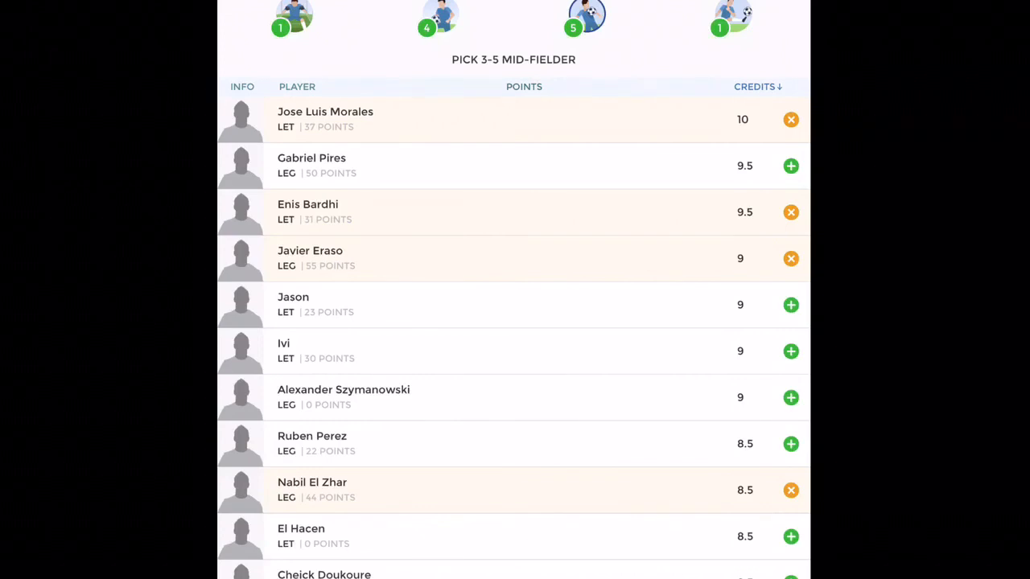
{"action": "scroll", "scroll_direction": "down", "scroll_amount": 3}
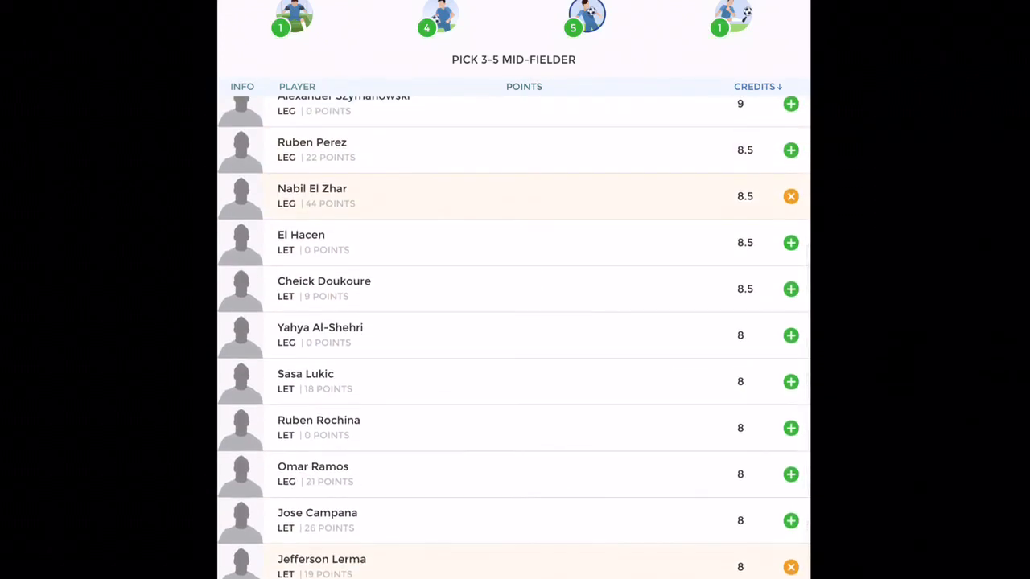
{"action": "scroll", "scroll_direction": "down", "scroll_amount": 3}
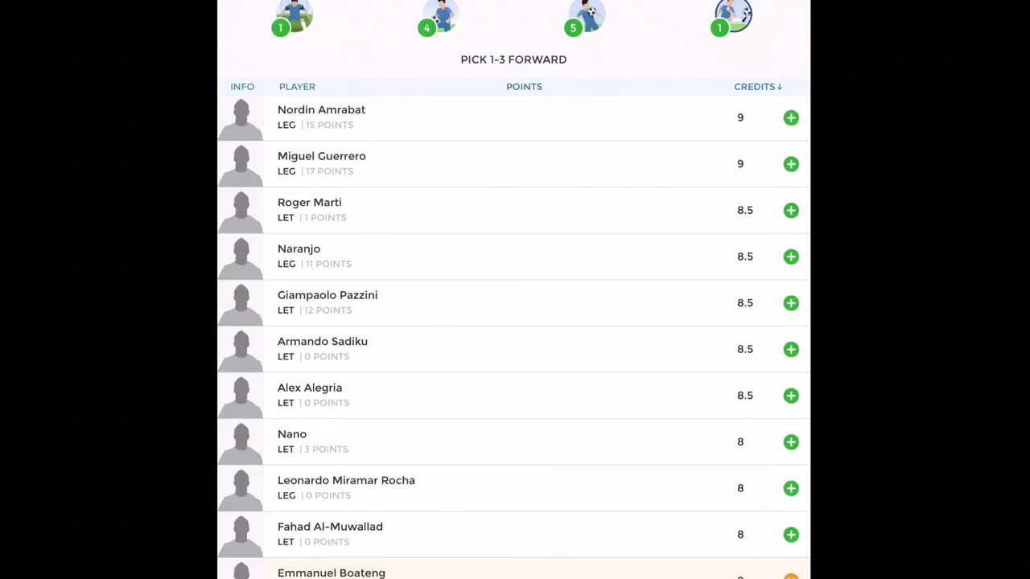
{"action": "scroll", "scroll_direction": "down", "scroll_amount": 3}
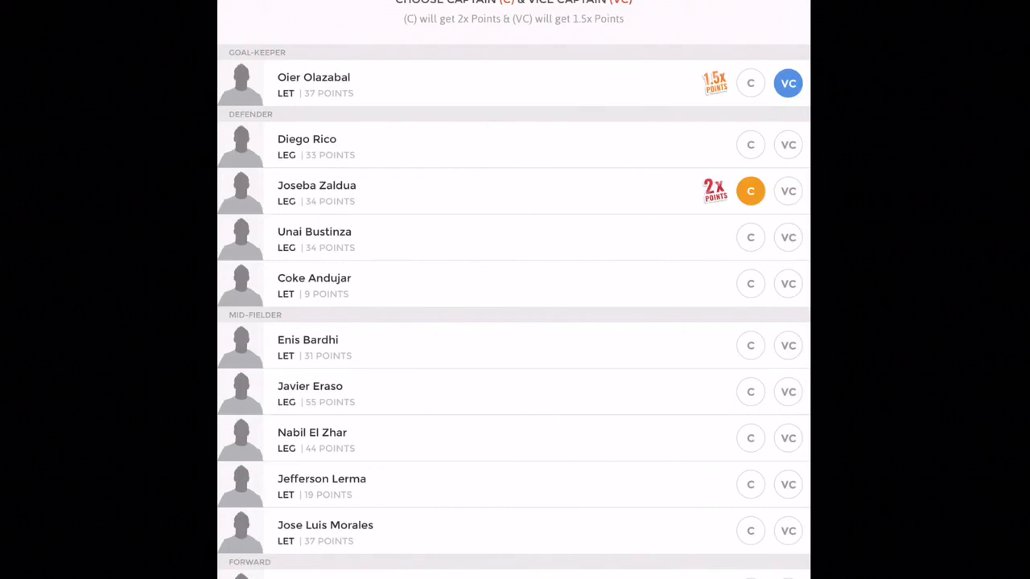
- Scroll the captain screen showing Joseba Zaldua as captain and Oier Olazabal as vice-captain
{"action": "scroll", "scroll_direction": "down", "scroll_amount": 3}
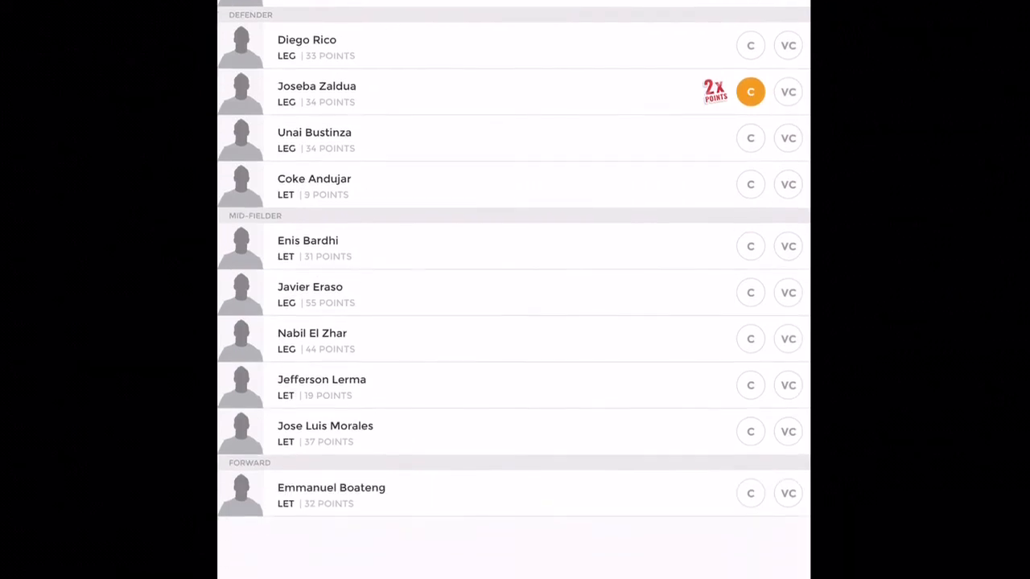